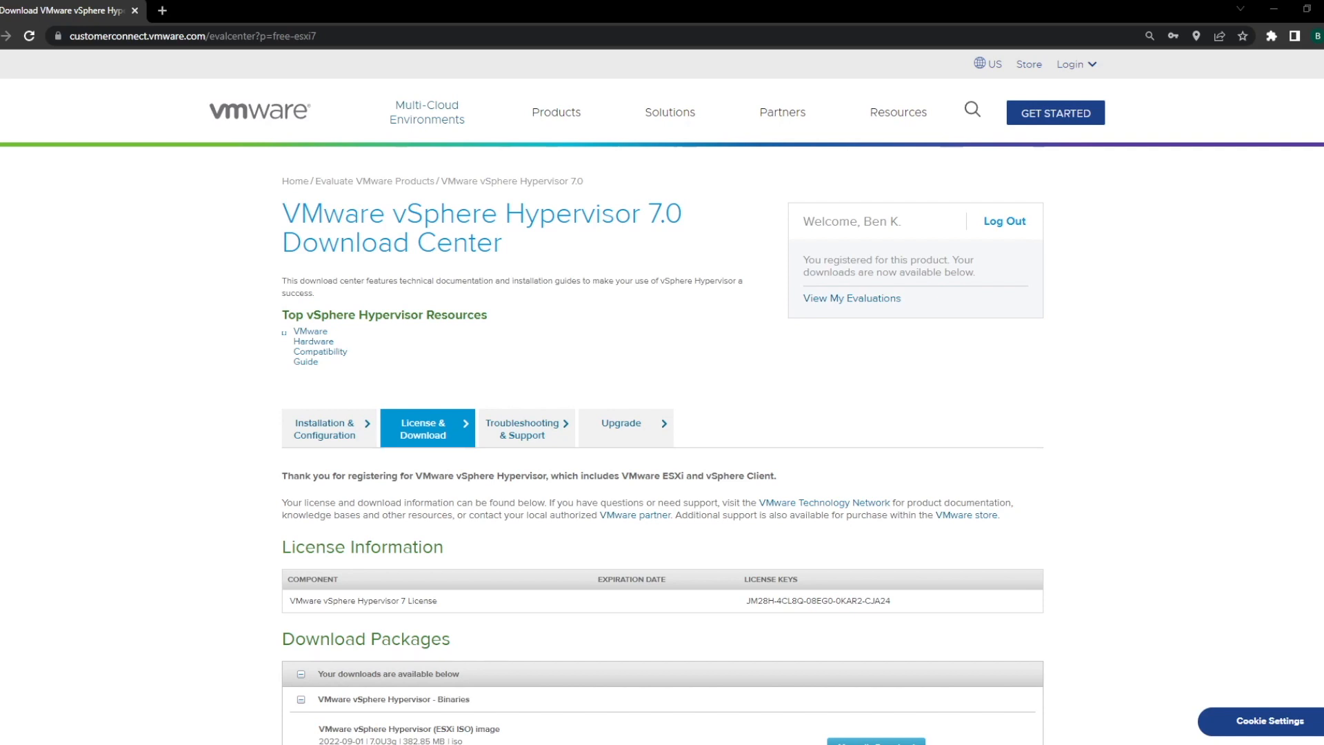
# Step: Request the ESXi 7.0 ISO image via Manually Download under Download Packages
pyautogui.scroll(-3)
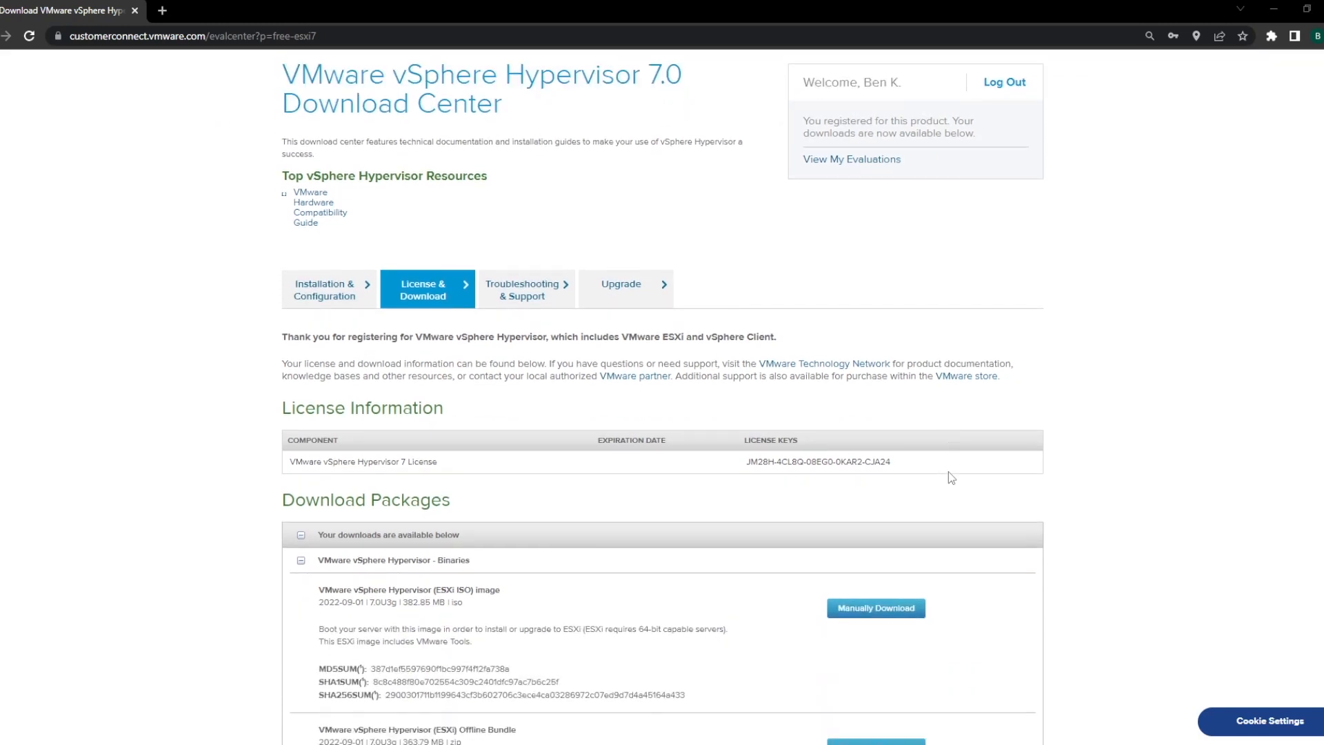
pyautogui.scroll(-3)
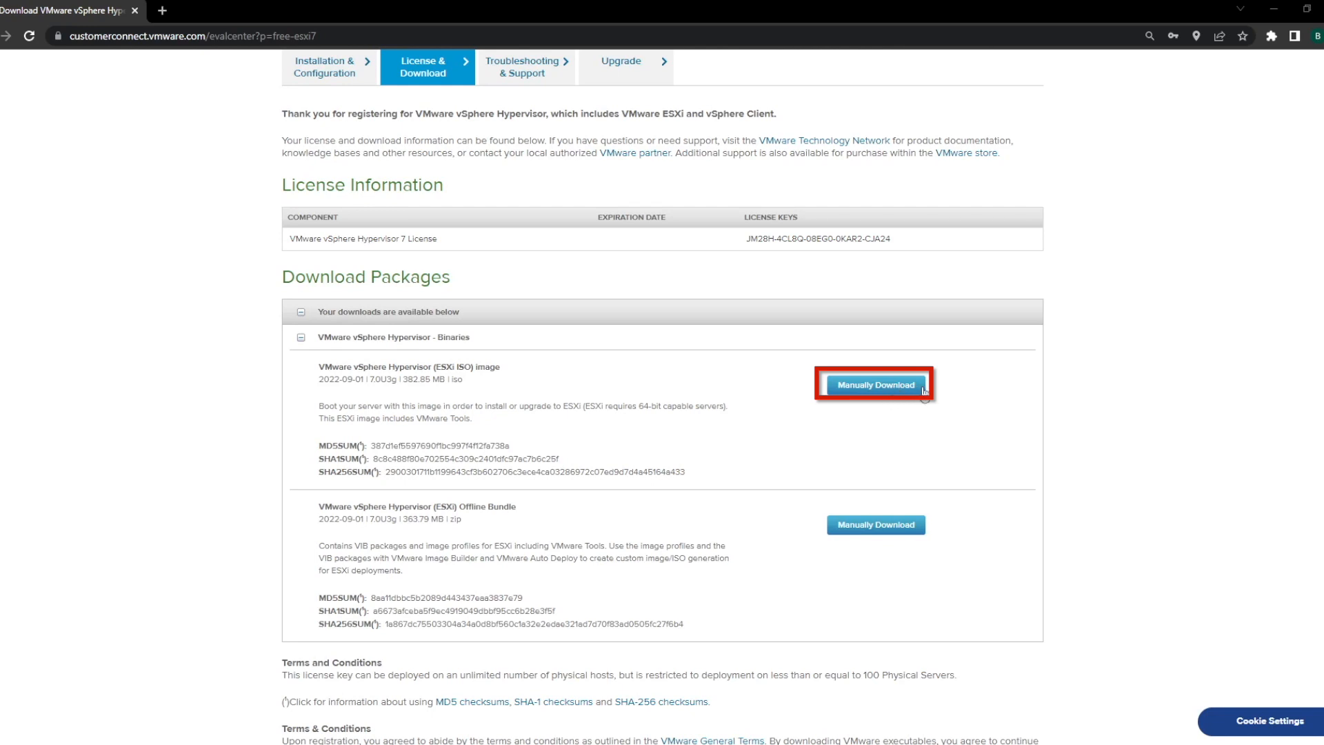
pyautogui.click(876, 385)
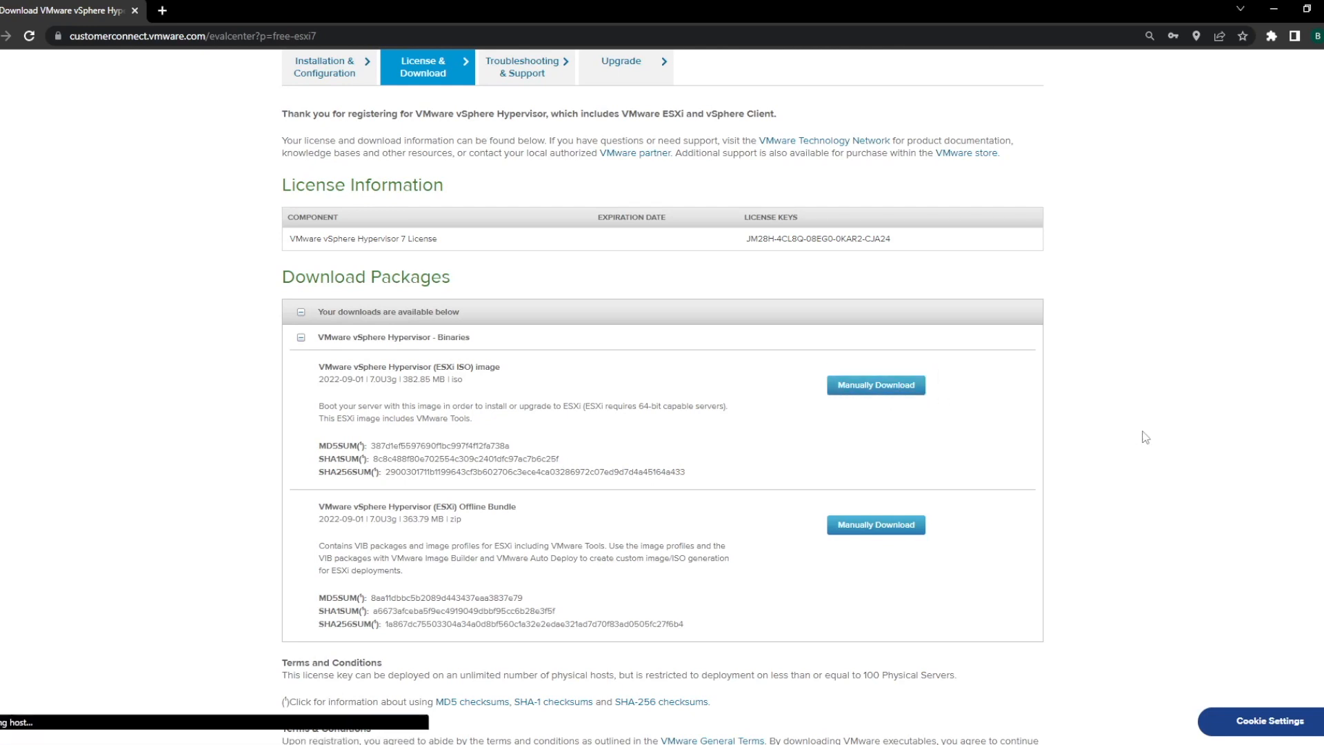
pyautogui.click(875, 385)
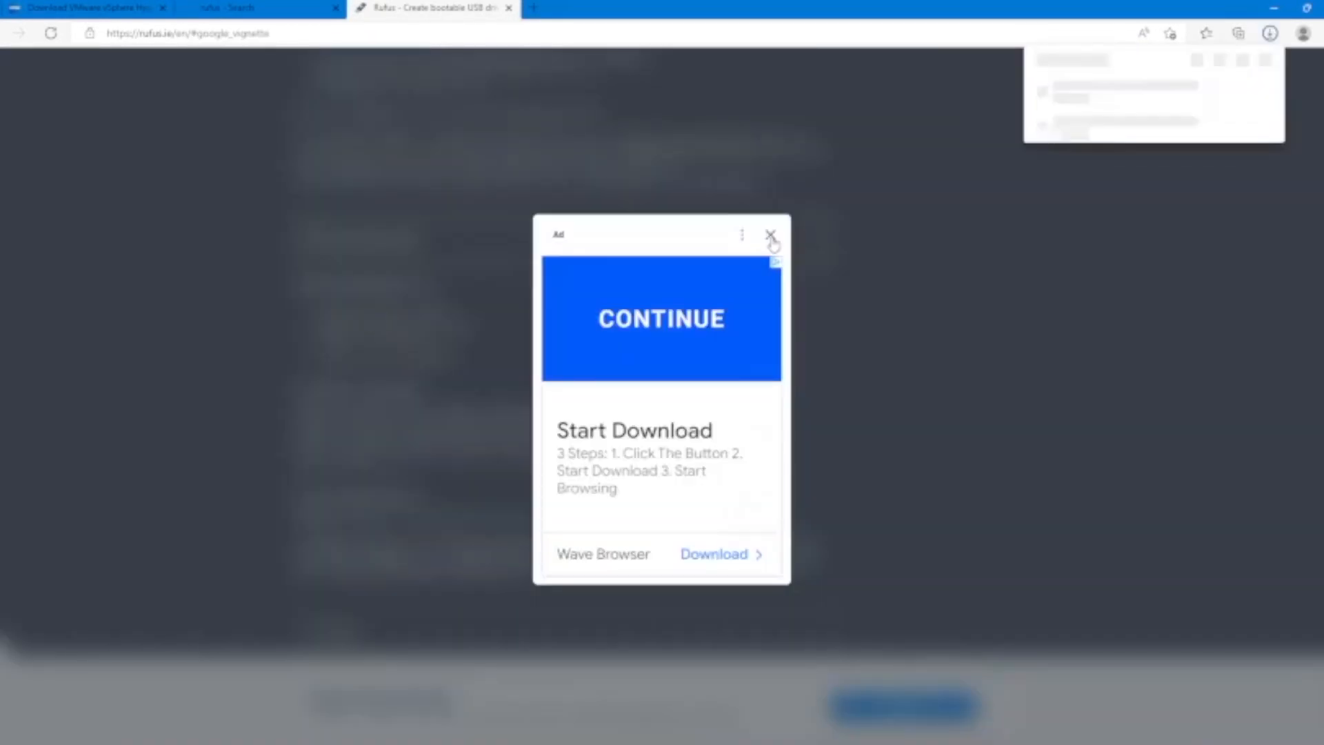
# Step: Launch rufus-3.20 from Downloads and allow its online update check
pyautogui.click(773, 235)
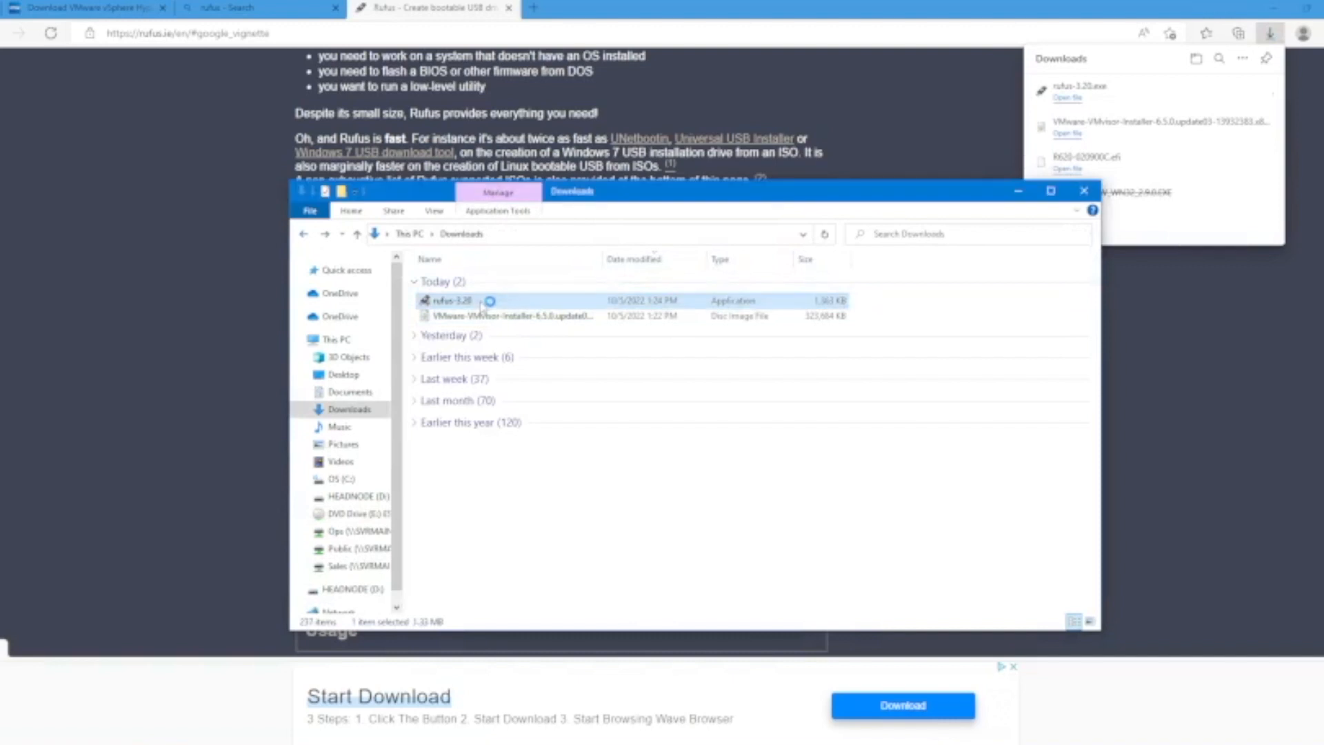
pyautogui.doubleClick(448, 301)
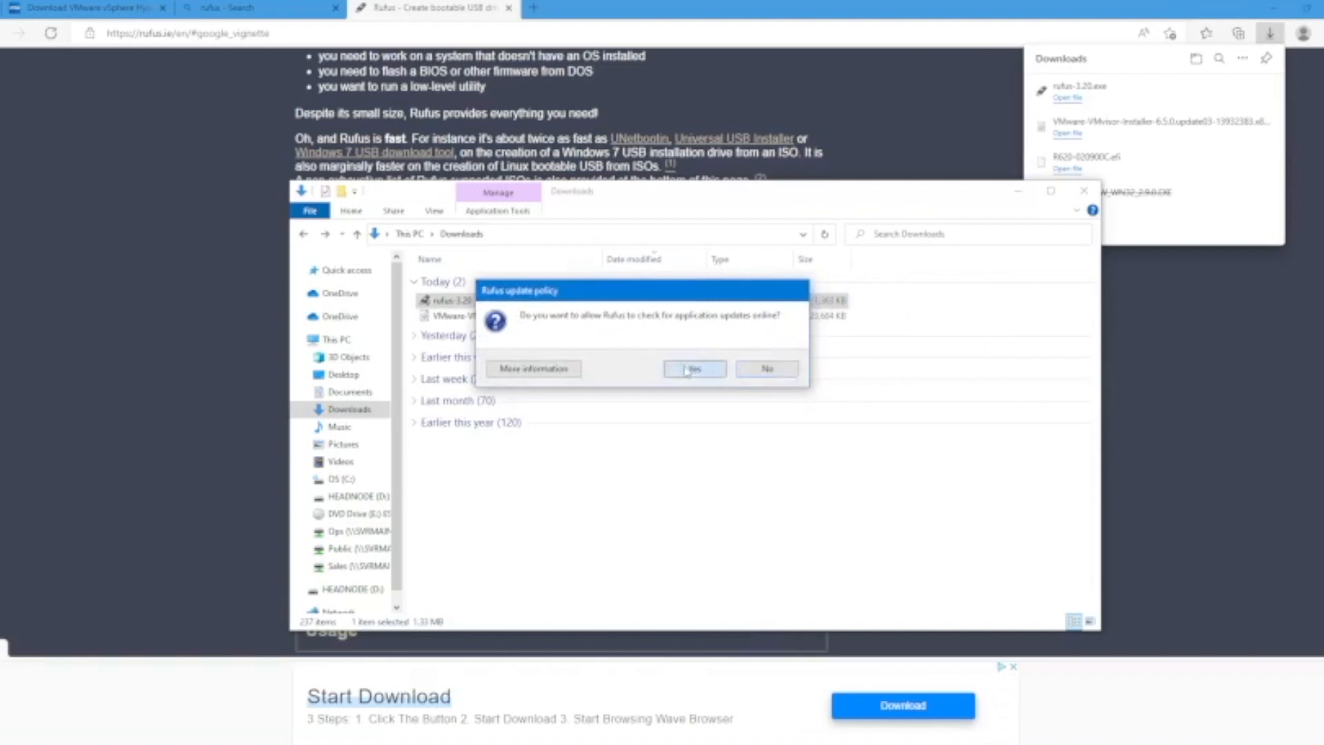
pyautogui.click(694, 369)
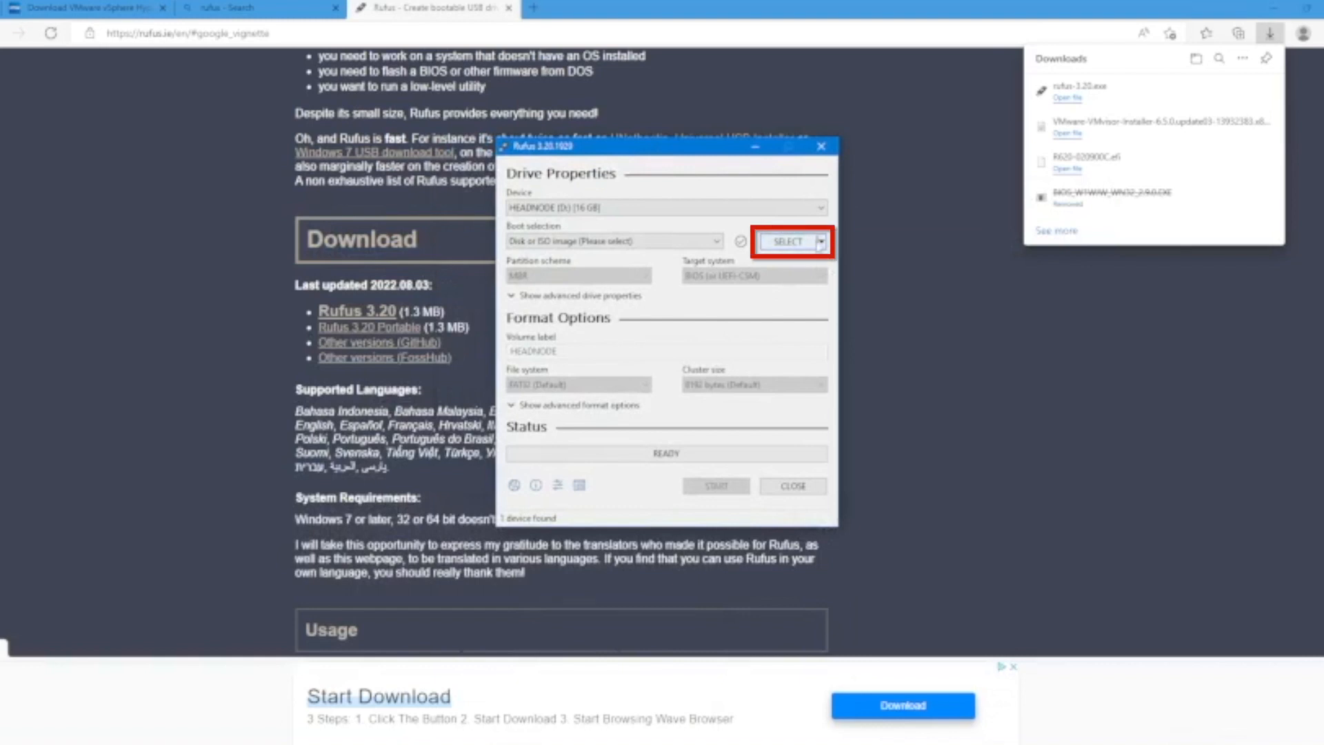
# Step: Load the ESXi installer ISO from today's downloads into Rufus
pyautogui.click(787, 241)
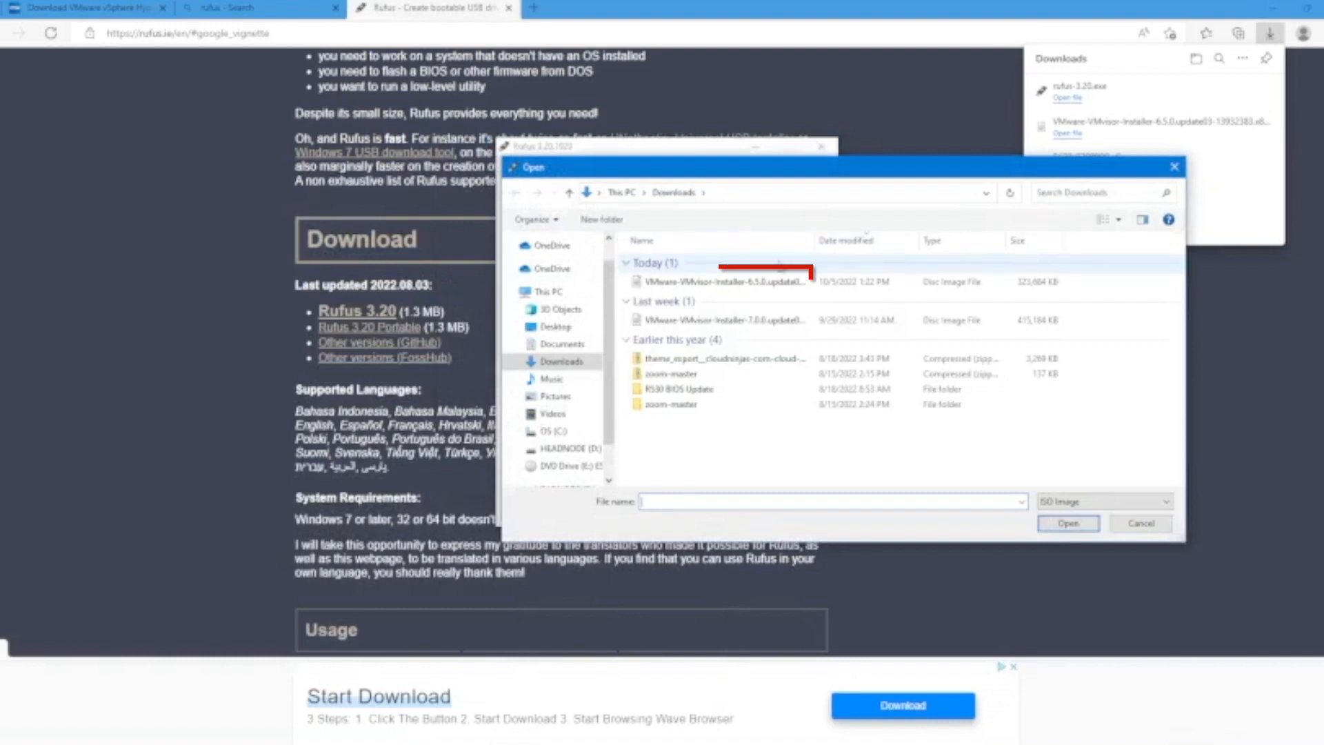
pyautogui.click(717, 281)
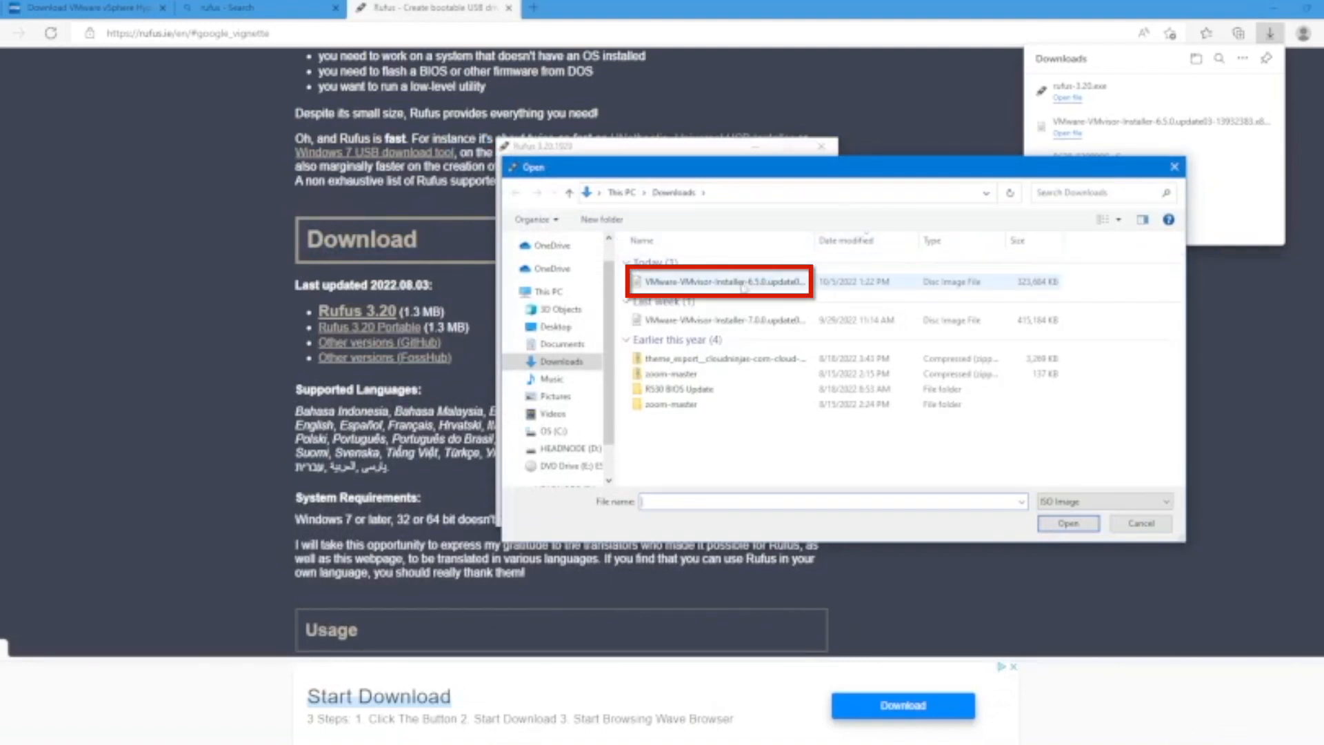
pyautogui.click(724, 282)
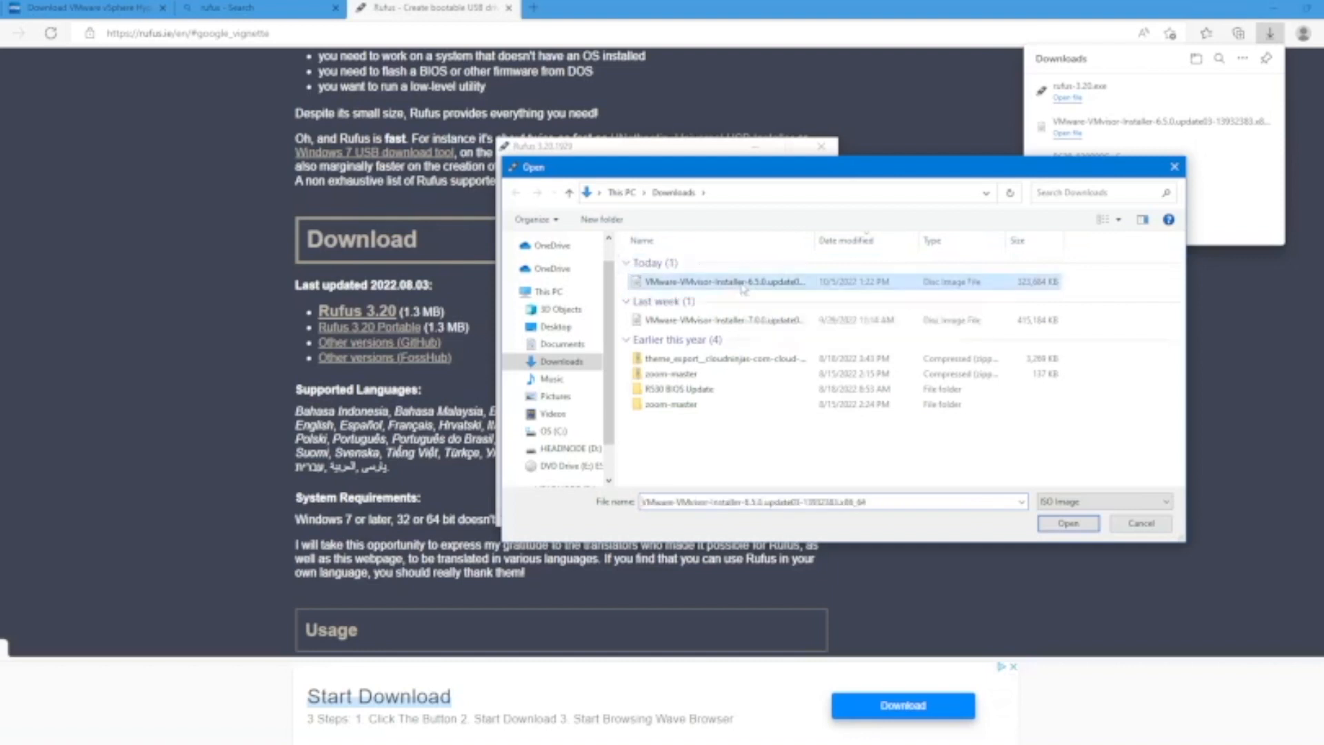
pyautogui.click(1068, 523)
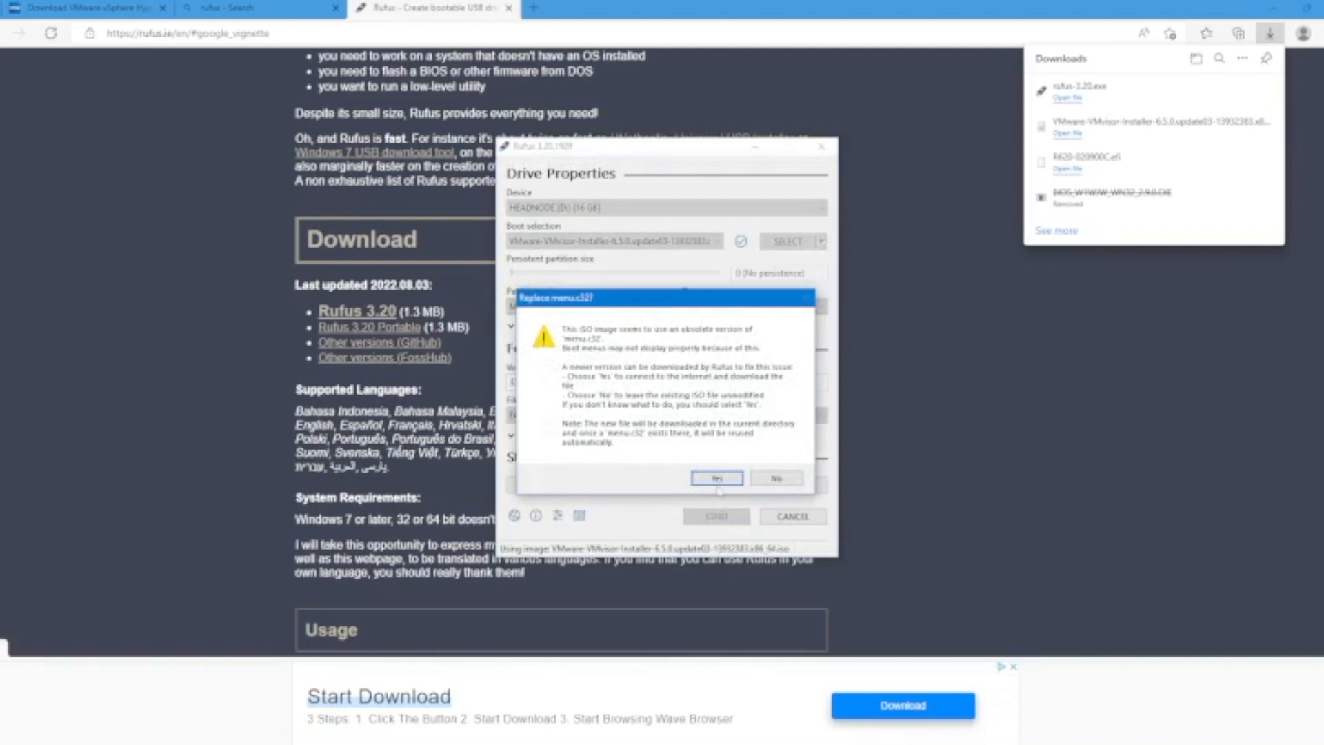
# Step: Start writing, downloading the newer menu.c32 and confirming the USB data erase
pyautogui.click(717, 477)
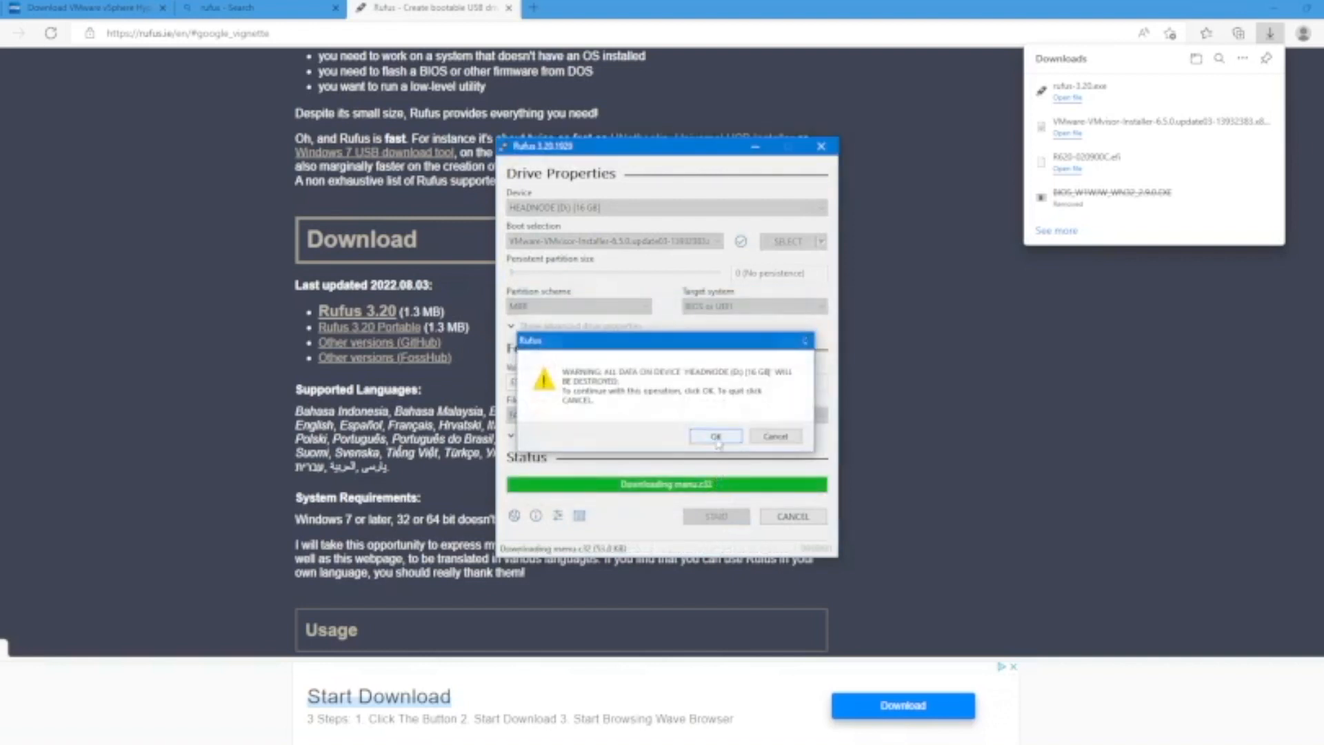
pyautogui.click(718, 436)
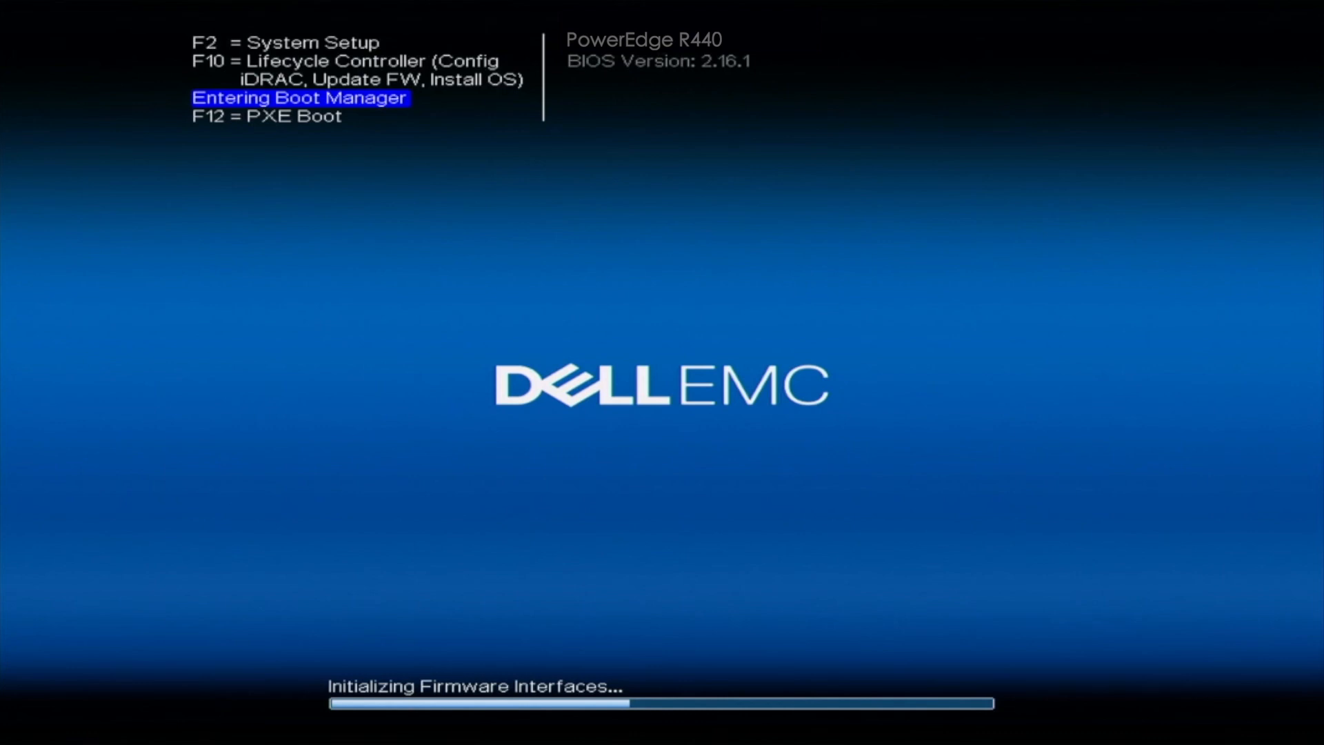
# Step: Enter Boot Manager with F11 and choose One-shot UEFI Boot Menu for the USB drive
pyautogui.press('f11')
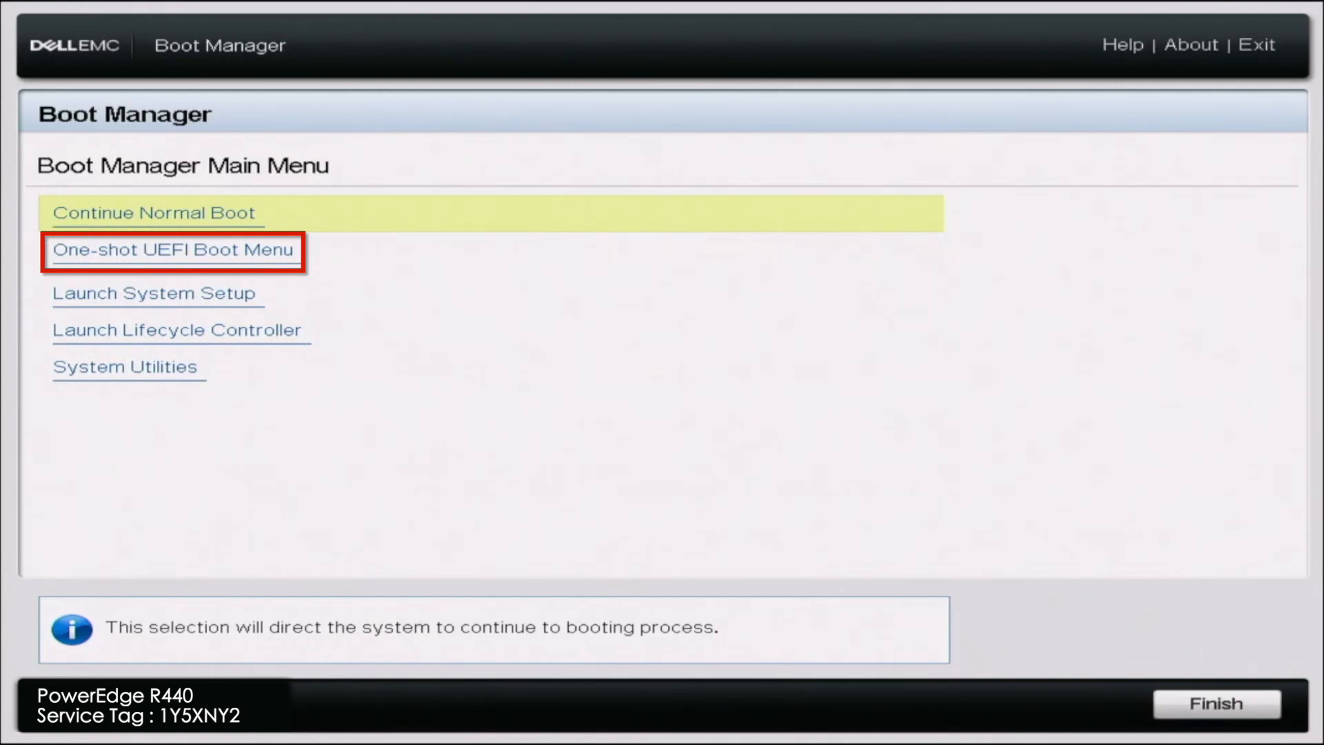
pyautogui.click(172, 249)
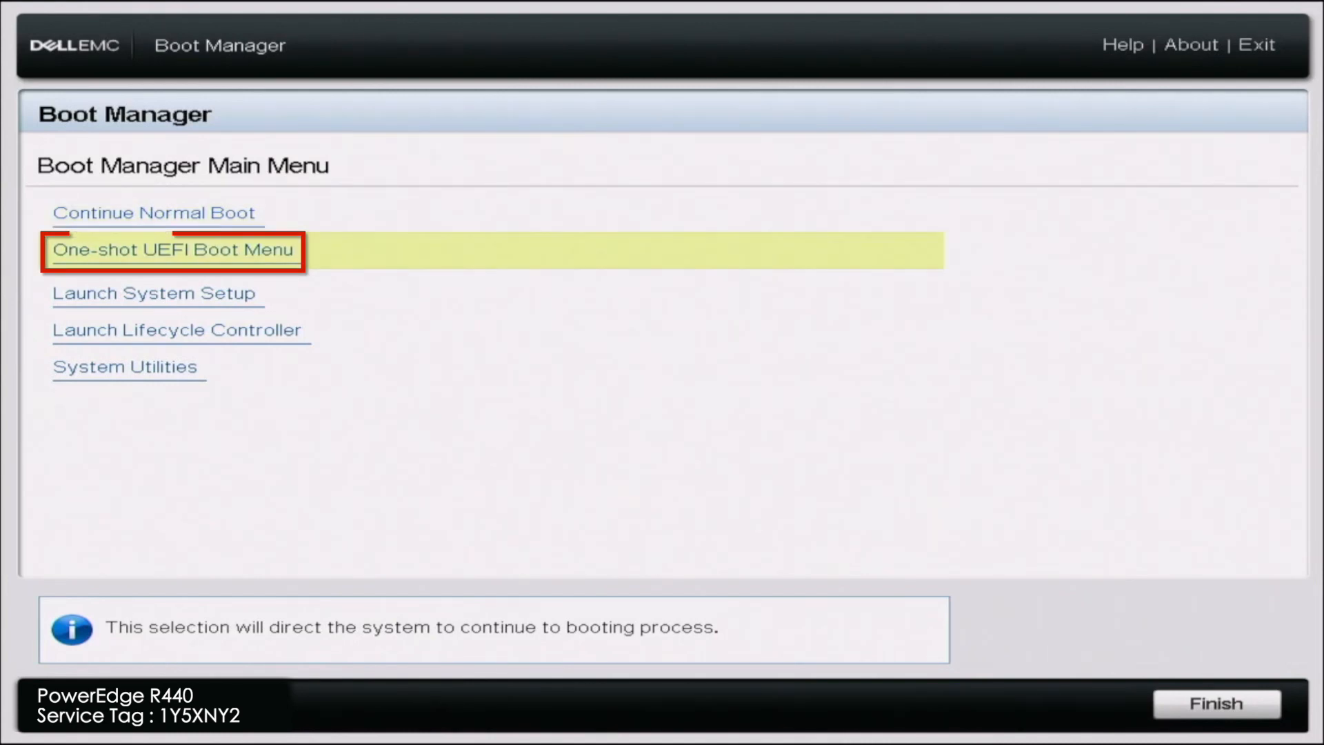
pyautogui.click(173, 249)
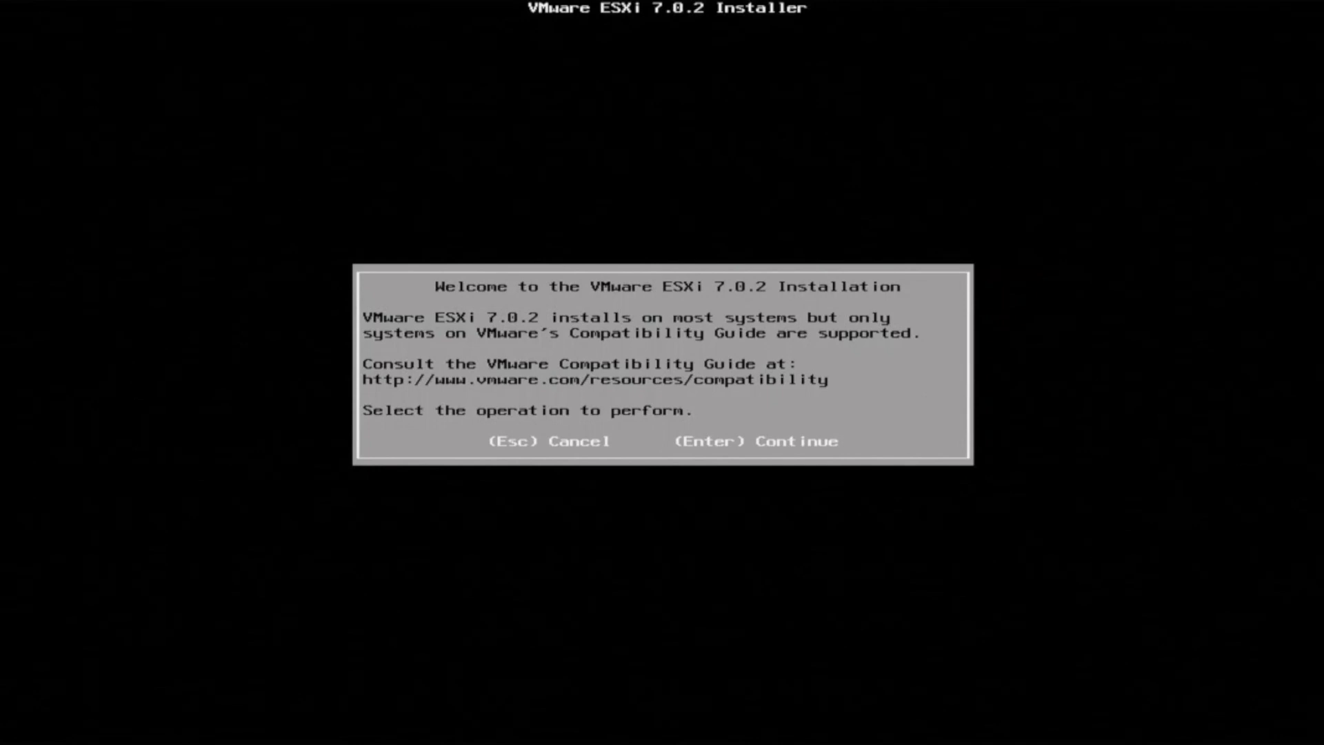
# Step: Continue past the welcome screen and accept the EULA with F11
pyautogui.click(756, 441)
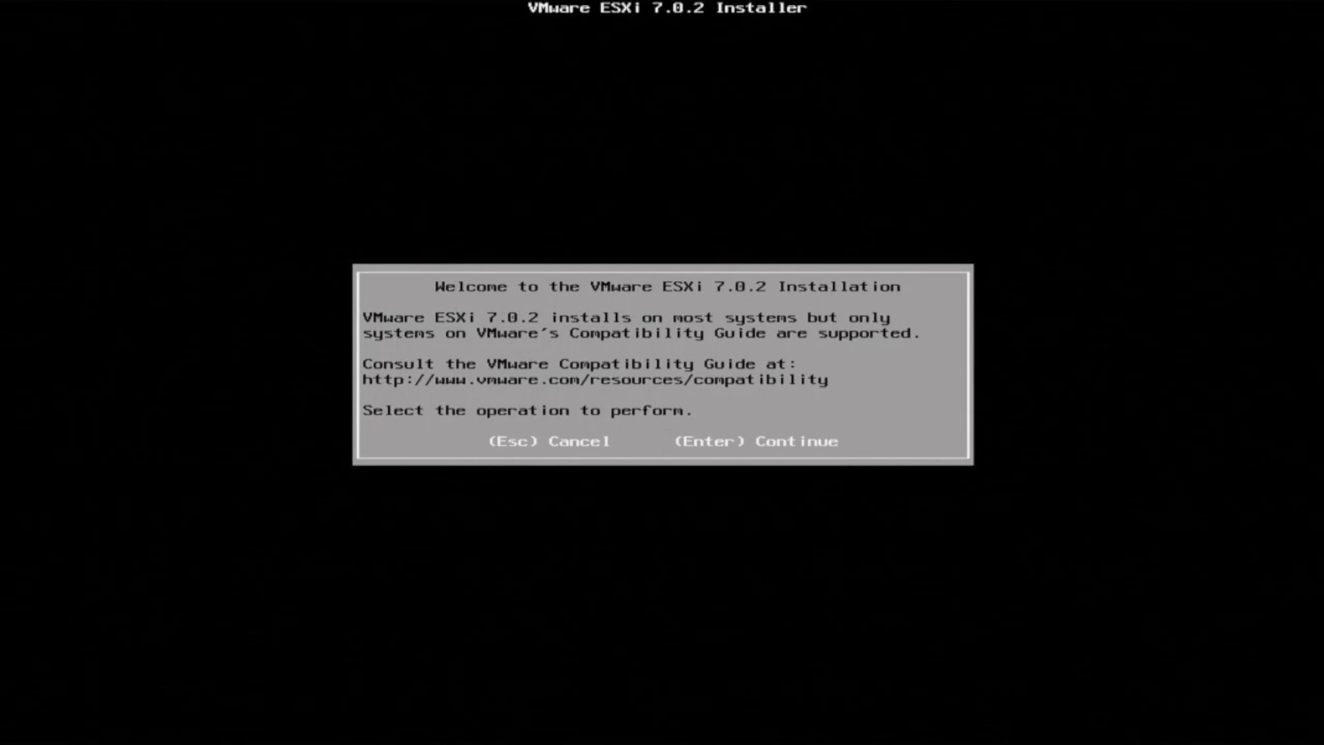
pyautogui.press('Enter')
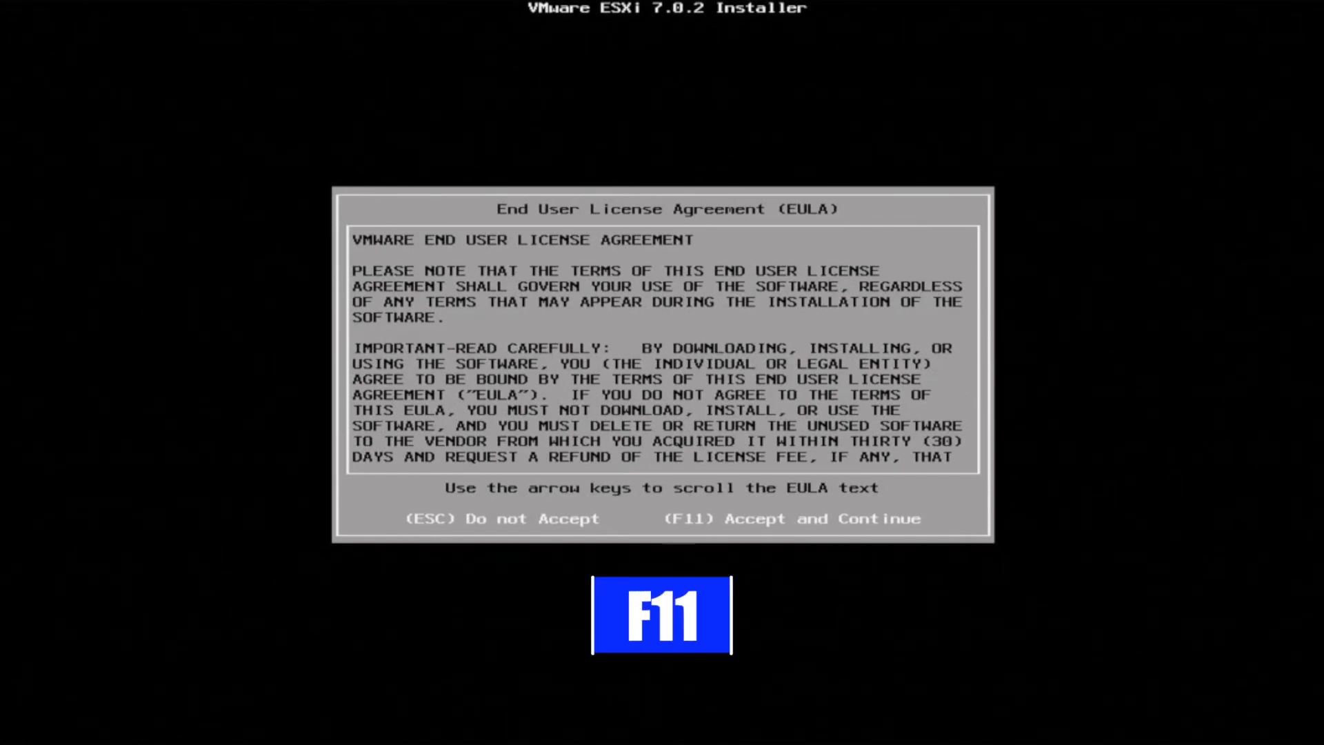
pyautogui.press('F11')
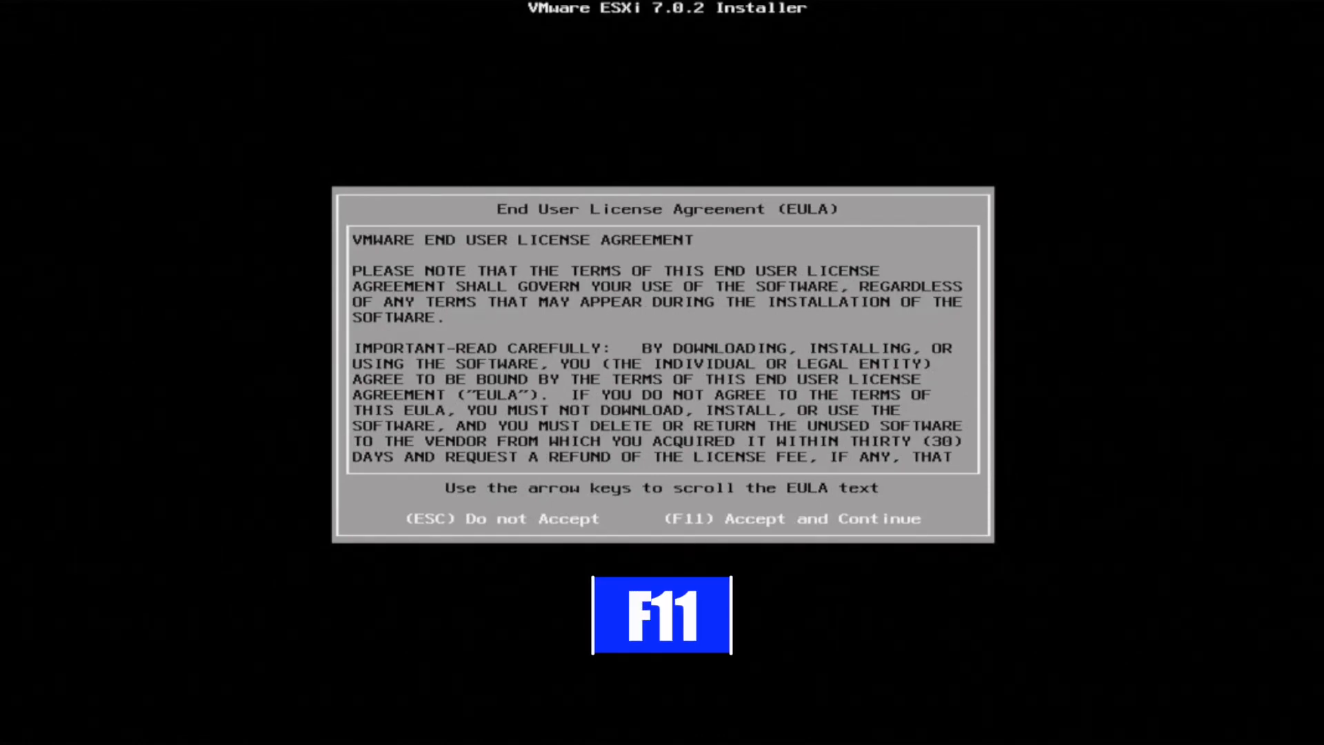
pyautogui.press('F11')
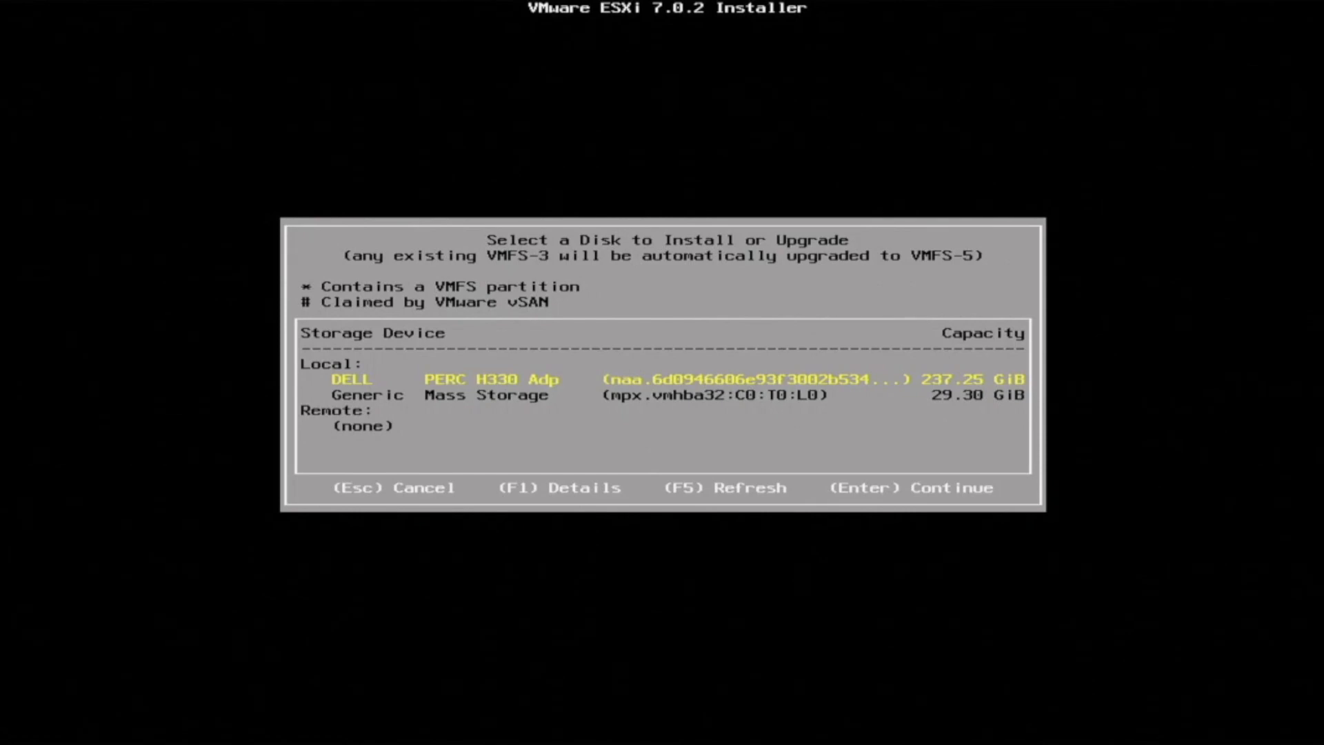
# Step: Choose the DELL PERC H330 disk for overwrite, keep US Default layout, set the root password
pyautogui.press('Enter')
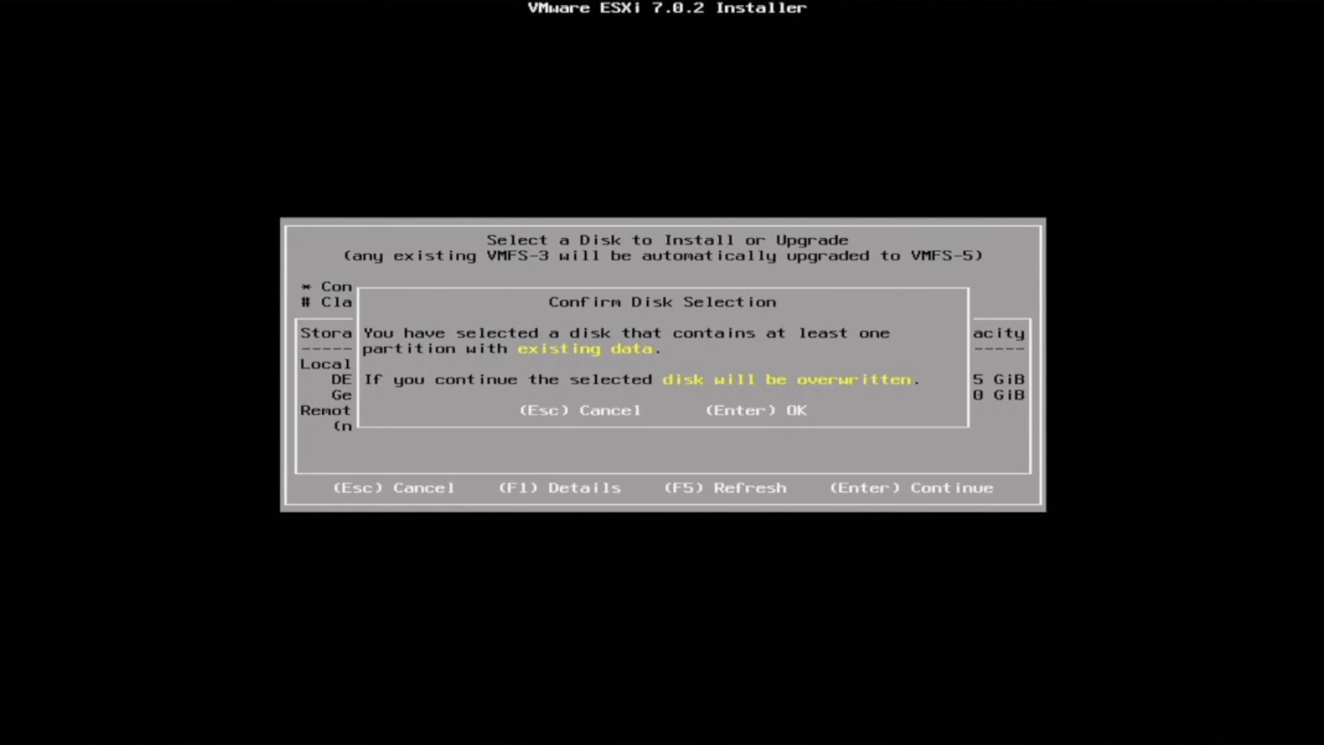
pyautogui.press('Enter')
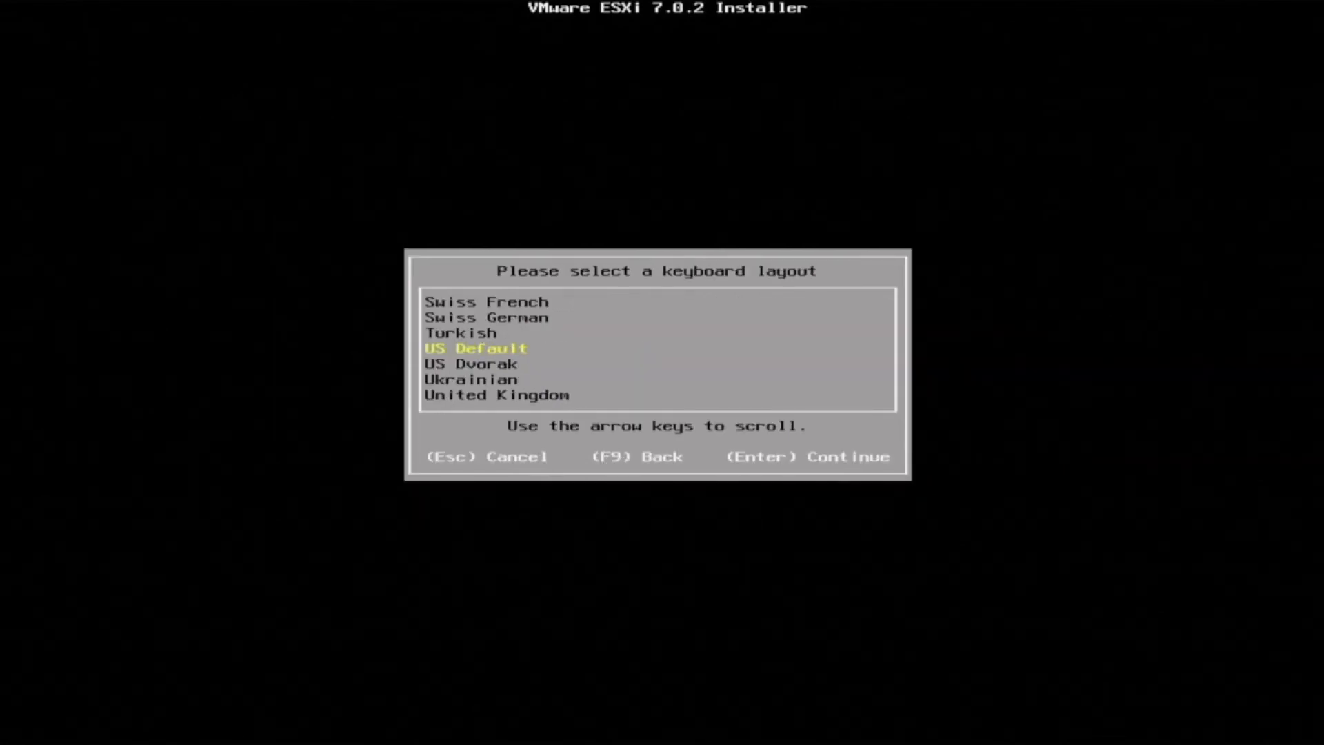
pyautogui.press('Enter')
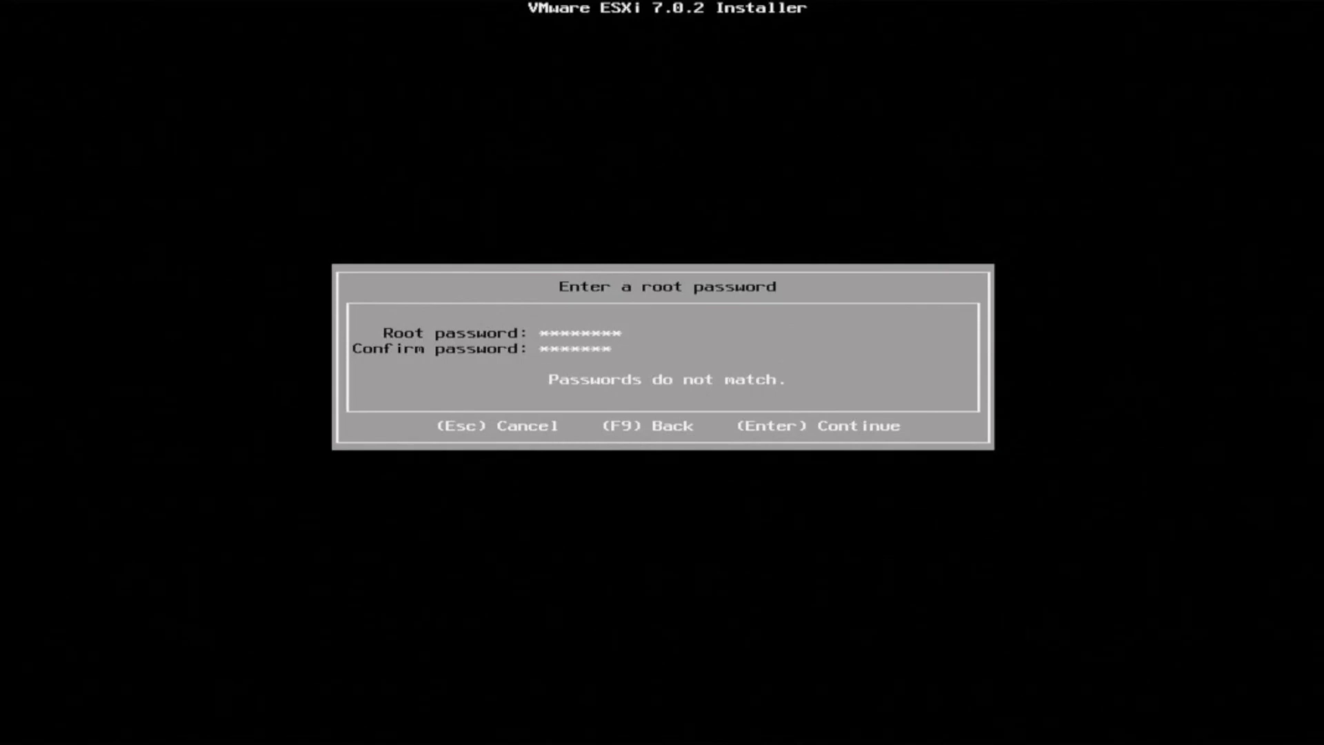
pyautogui.write('*')
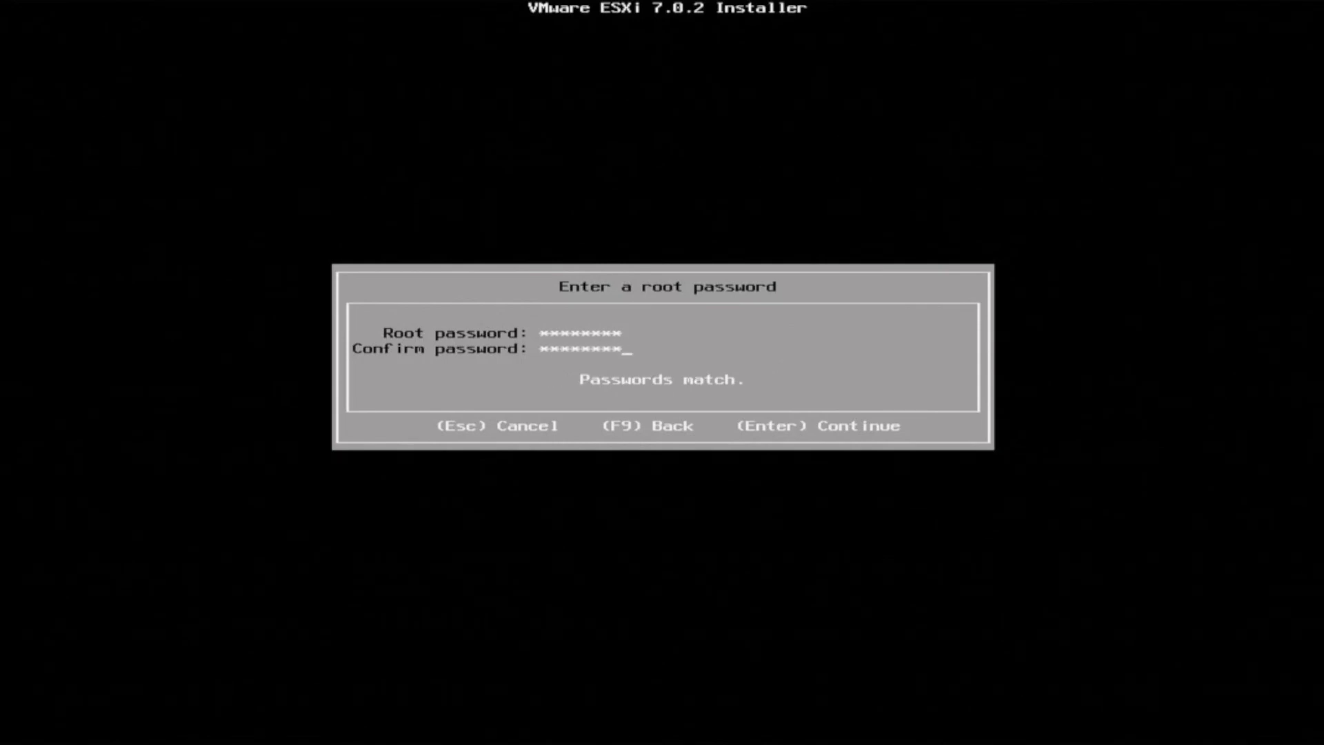
pyautogui.press('Enter')
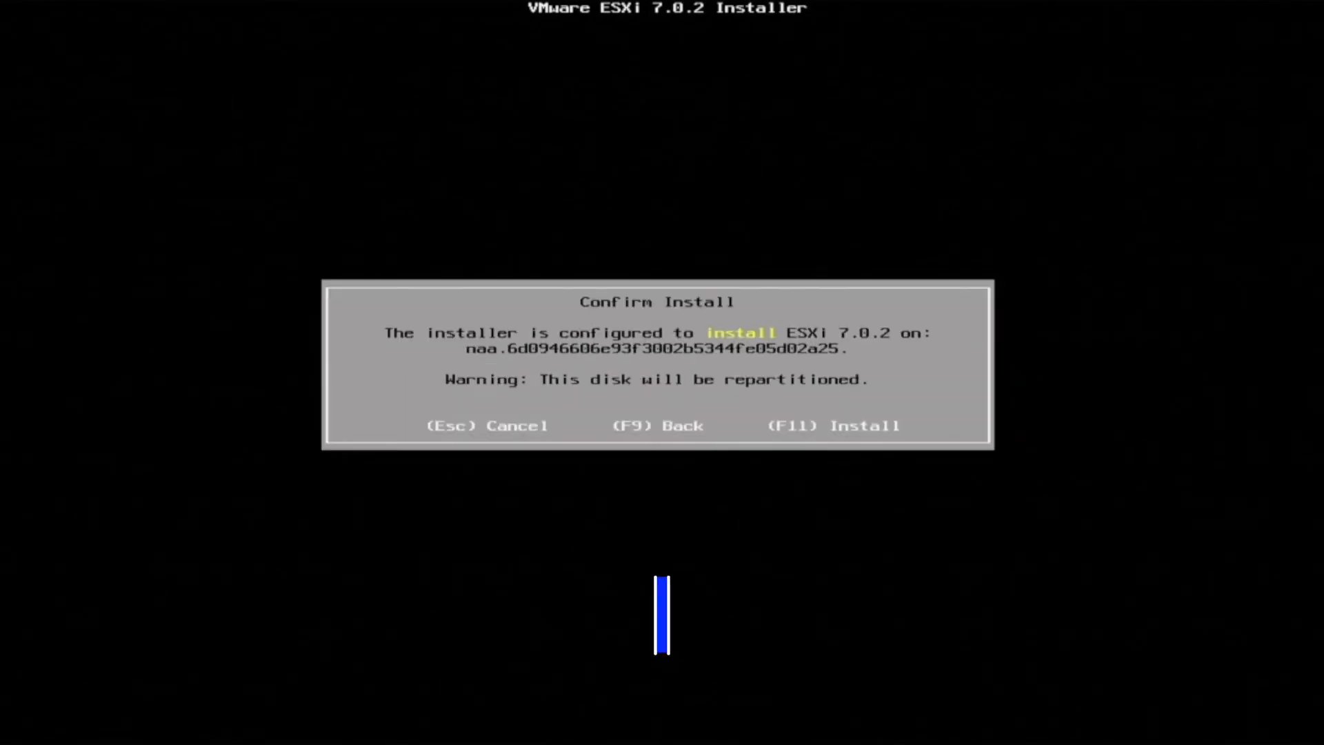
# Step: Confirm the install with F11, then reboot once Installation Complete appears
pyautogui.press('F11')
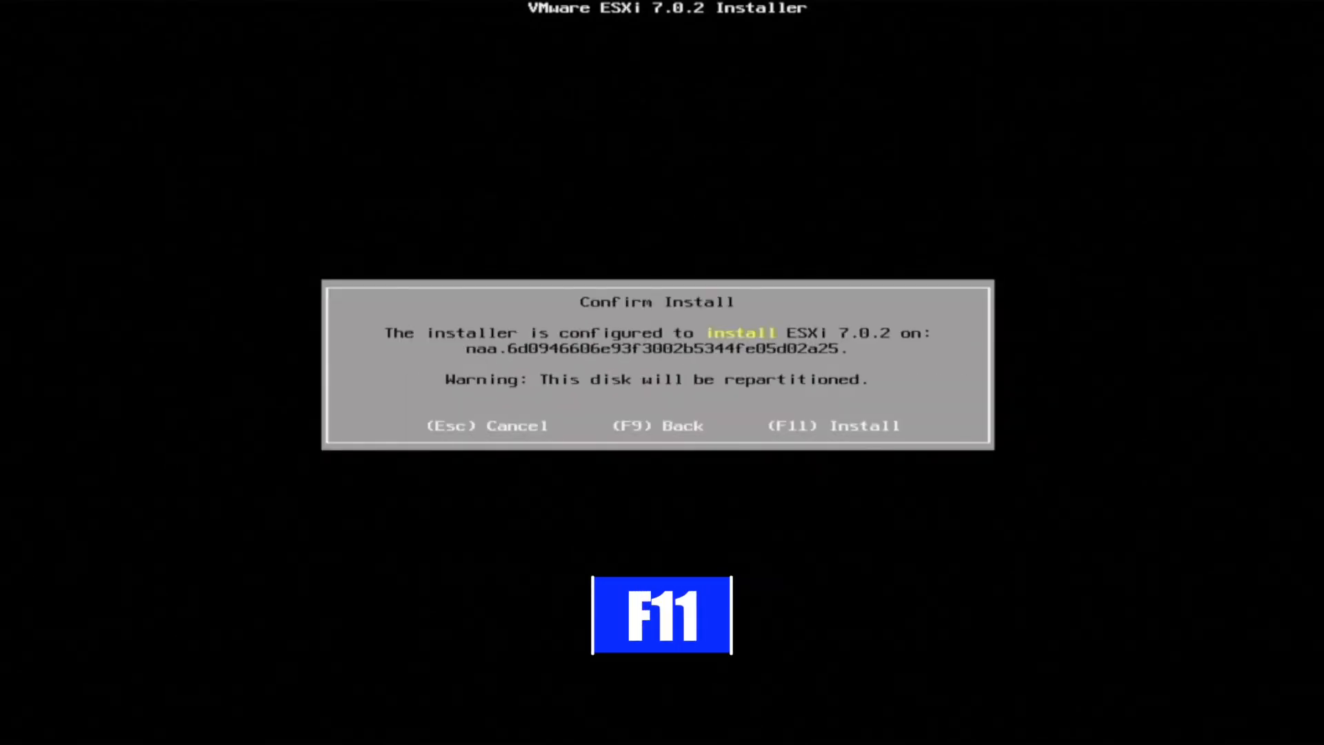
pyautogui.press('F11')
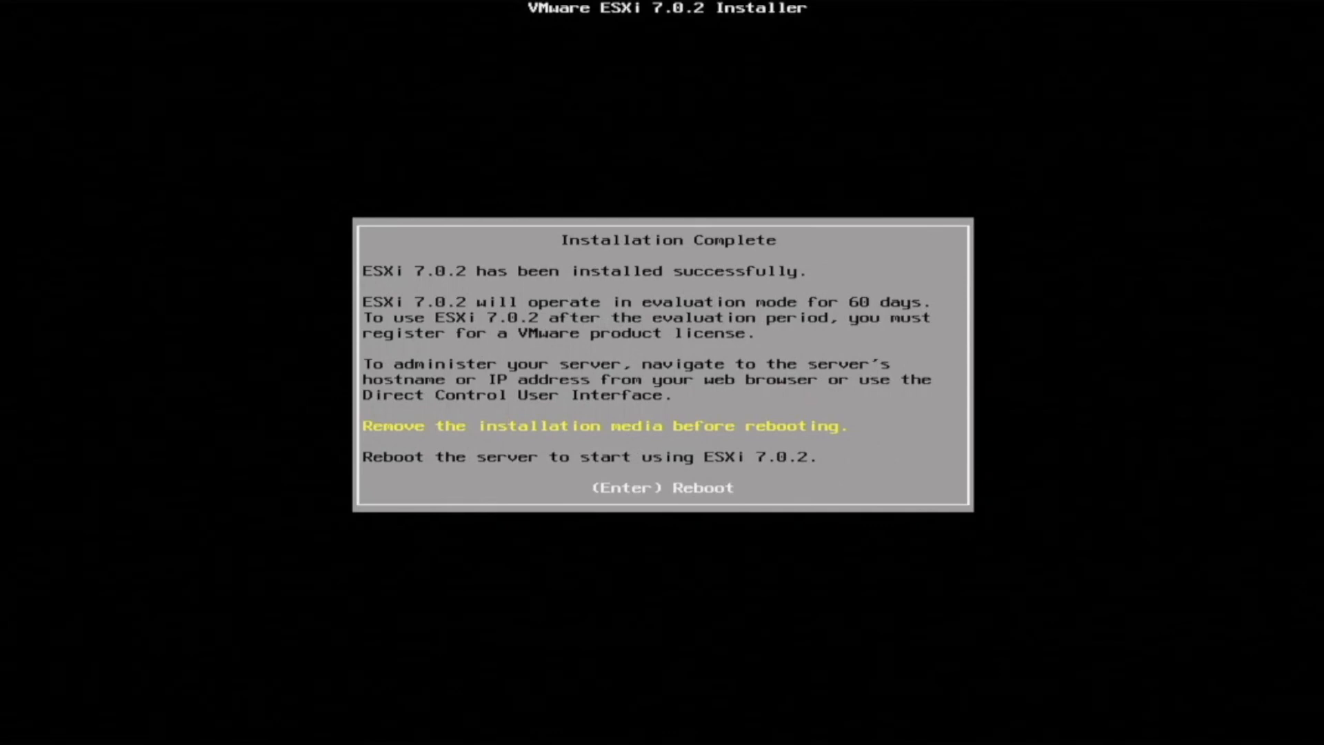
pyautogui.press('Enter')
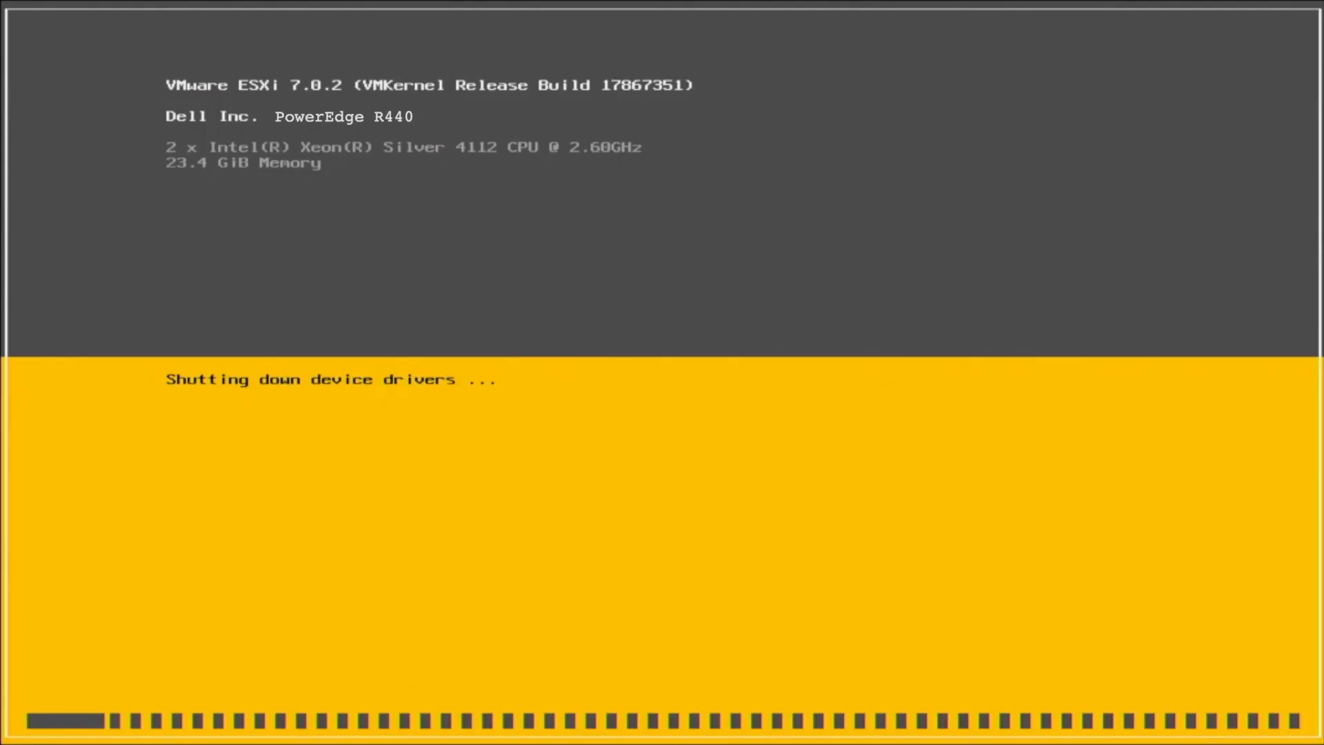